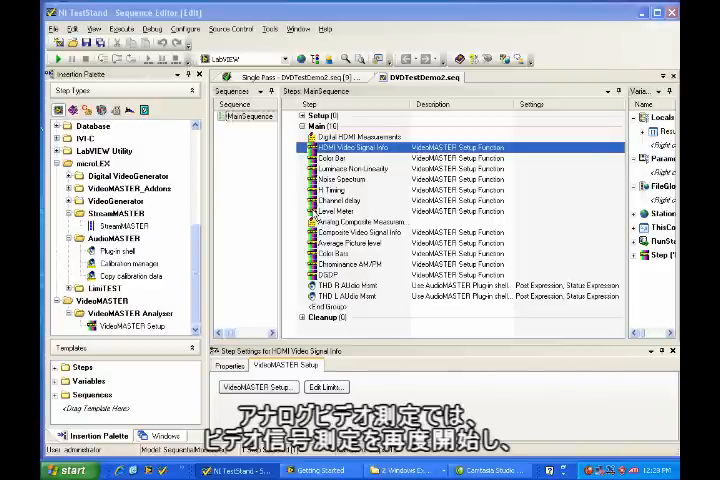
mouse_move(314, 212)
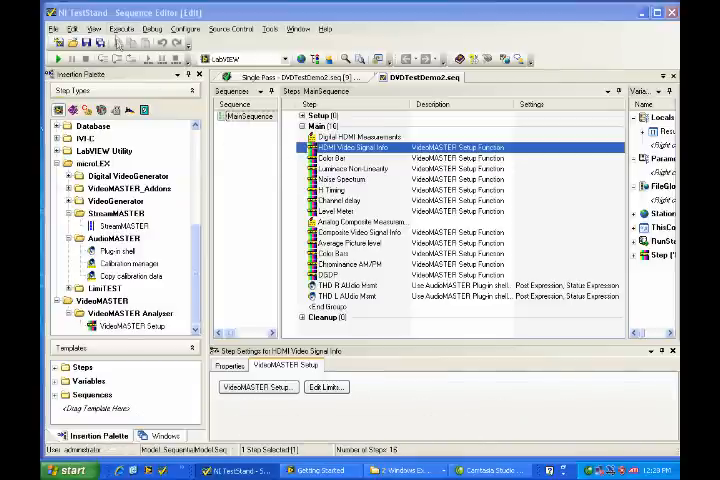
- Run MainSequence via Execute > Single Pass and display its test report
left_click(124, 28)
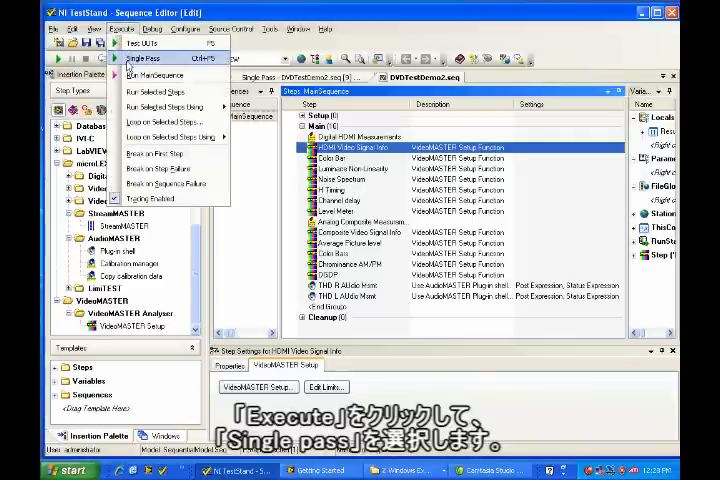
left_click(152, 58)
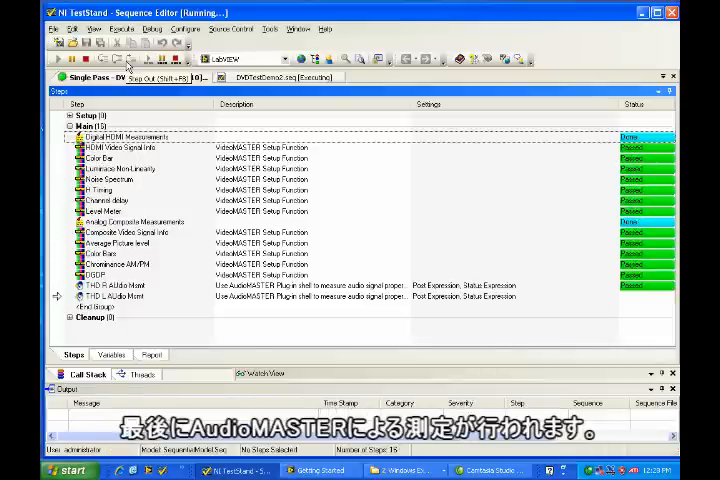
left_click(152, 354)
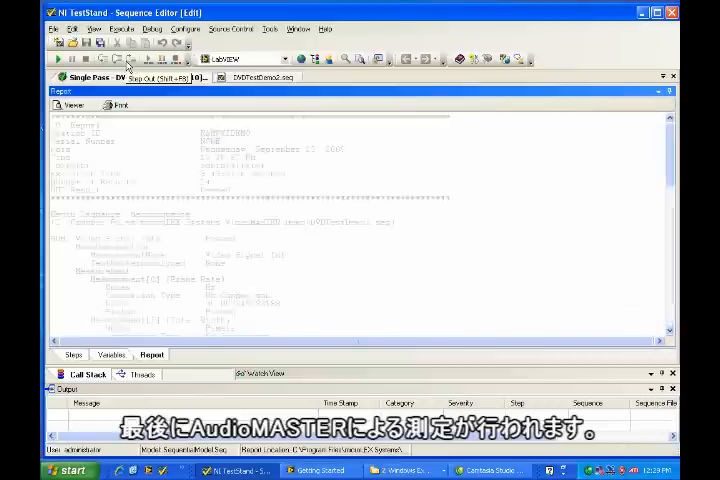